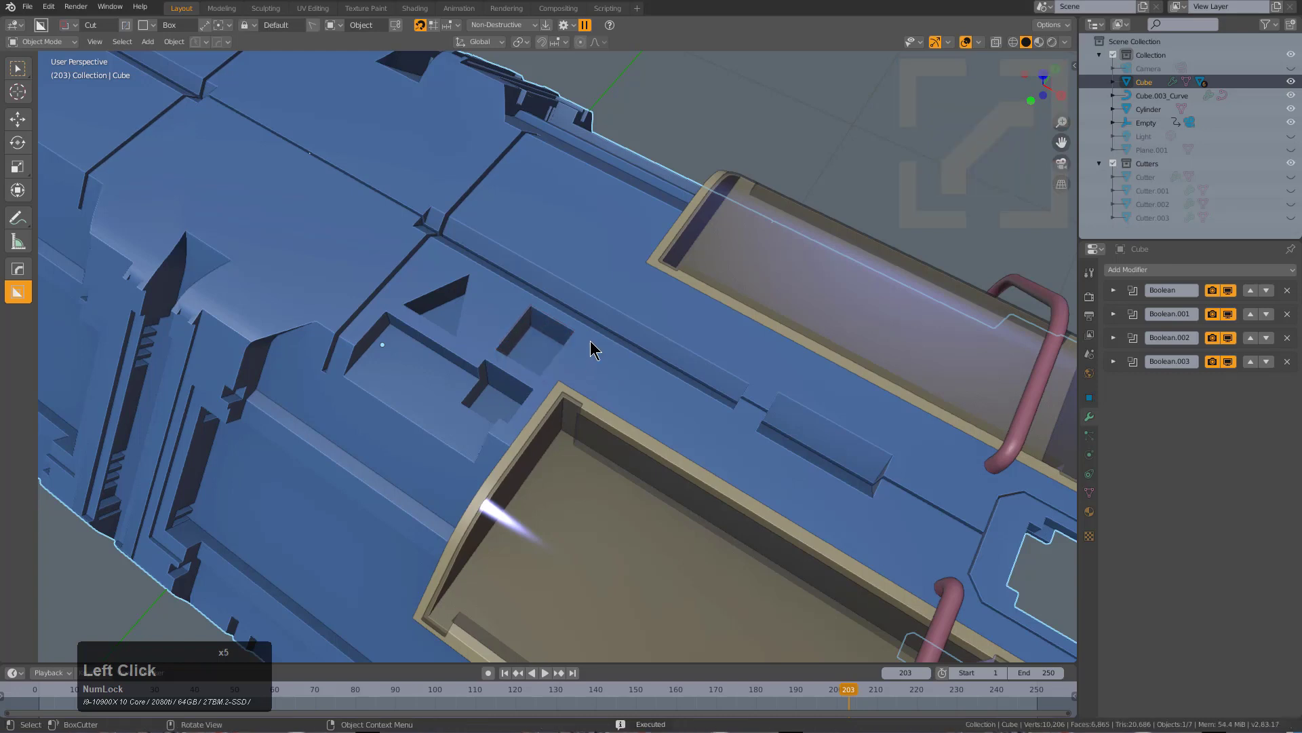
# Cut a rectangular recess and two long slots beside the hatch into the hull panel
pyautogui.moveTo(589, 348); pyautogui.dragTo(727, 477)
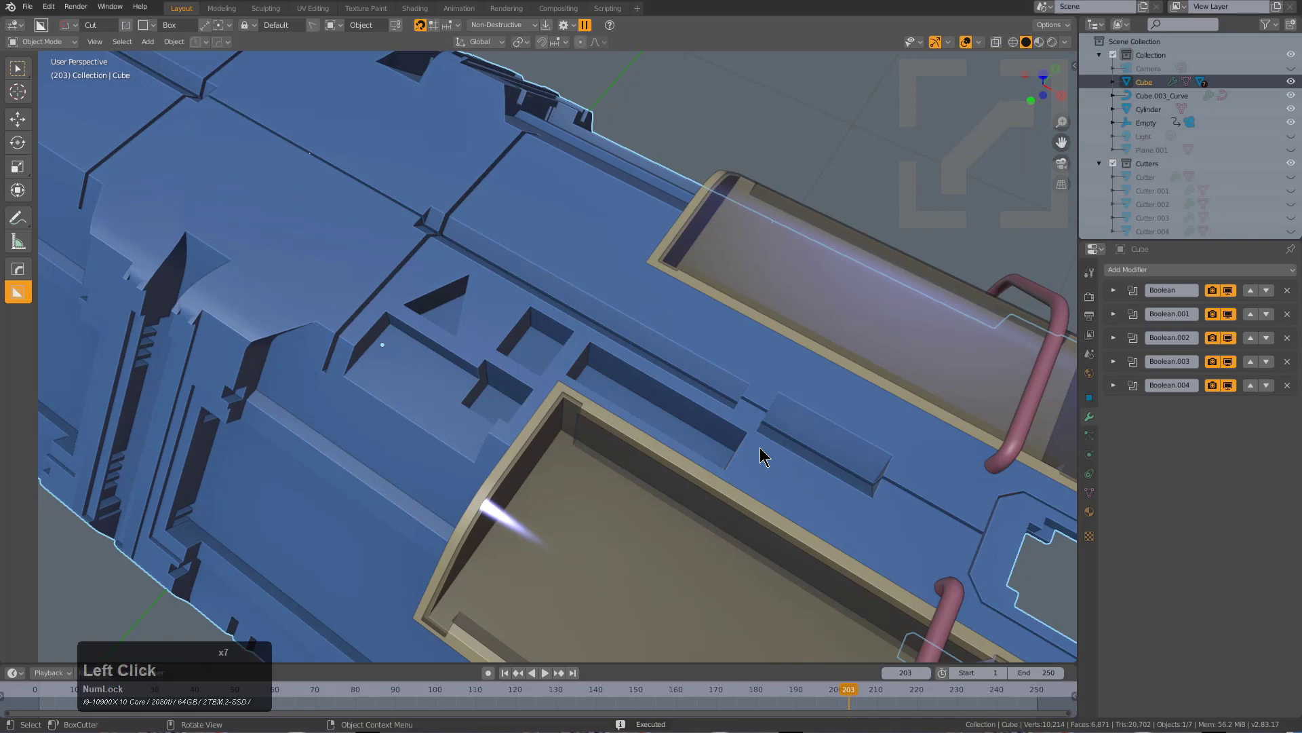
pyautogui.moveTo(764, 455); pyautogui.dragTo(918, 588)
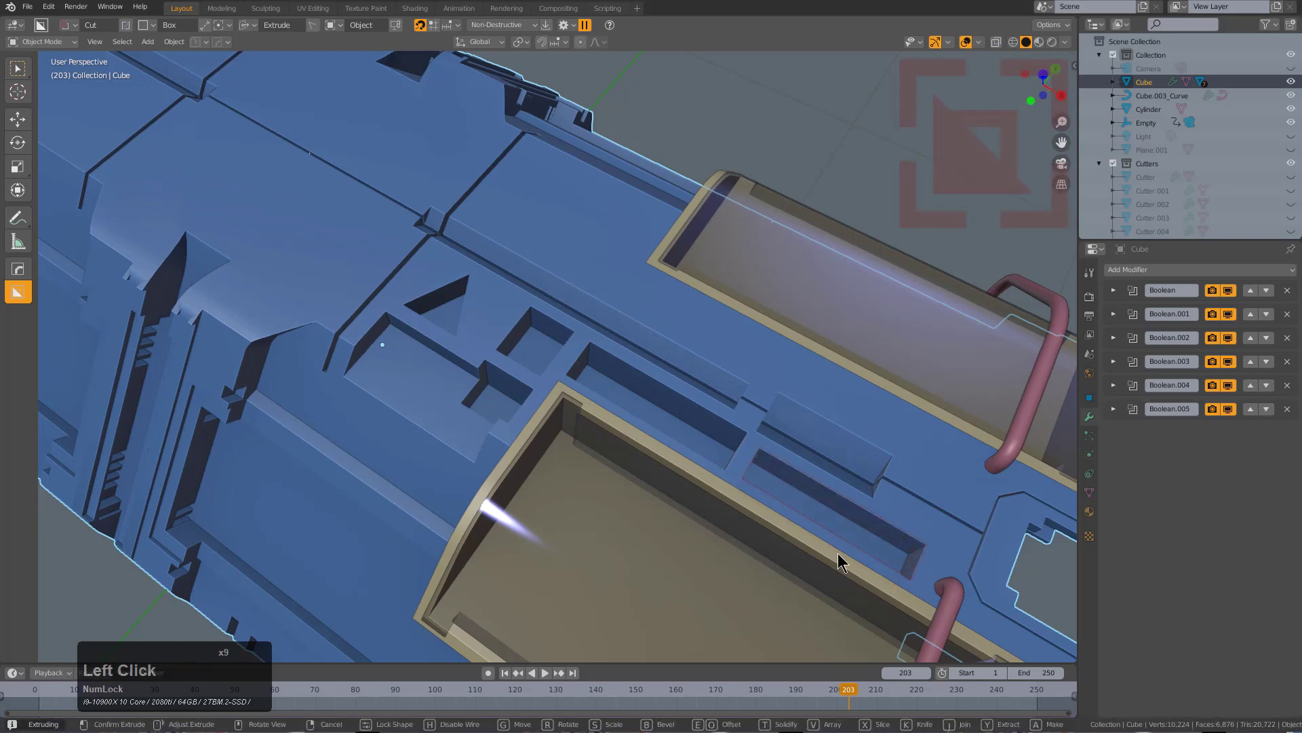
pyautogui.moveTo(839, 563); pyautogui.dragTo(605, 438)
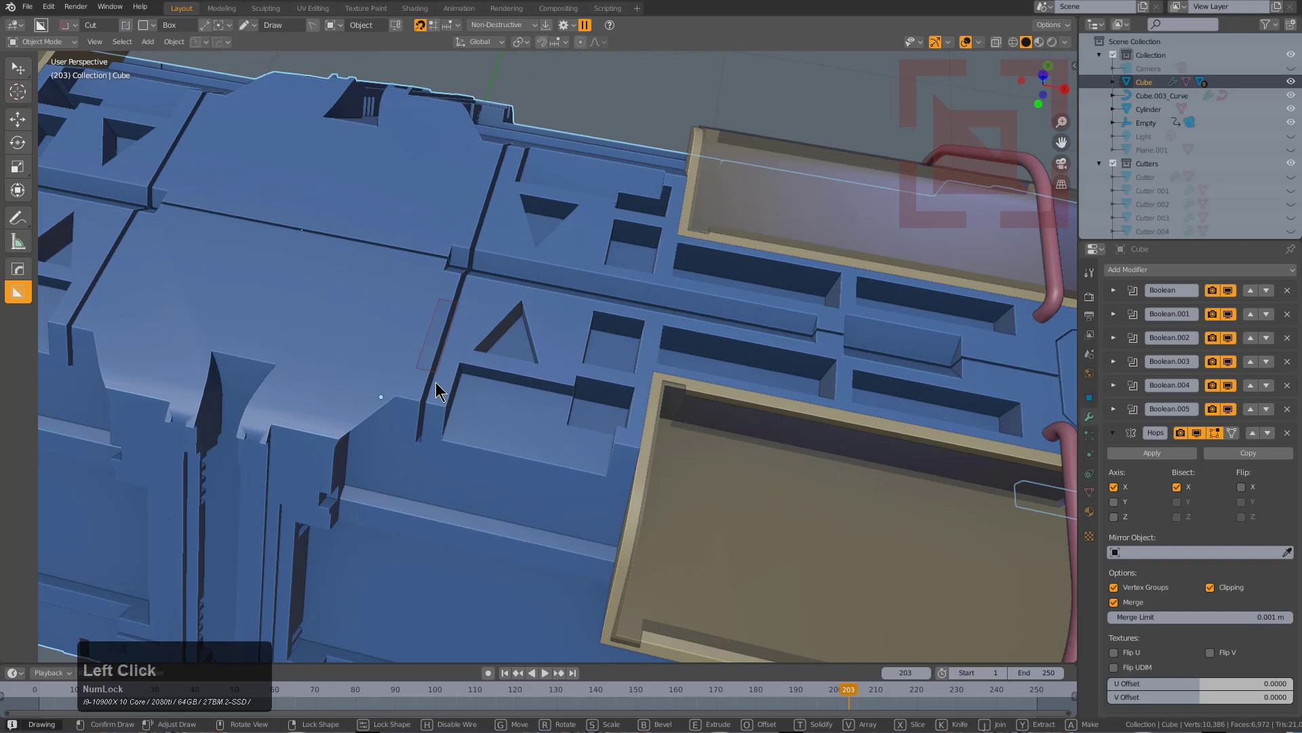
# Press E in BoxCutter to continue the small rectangular cuts near the triangle cuts
pyautogui.press('e')
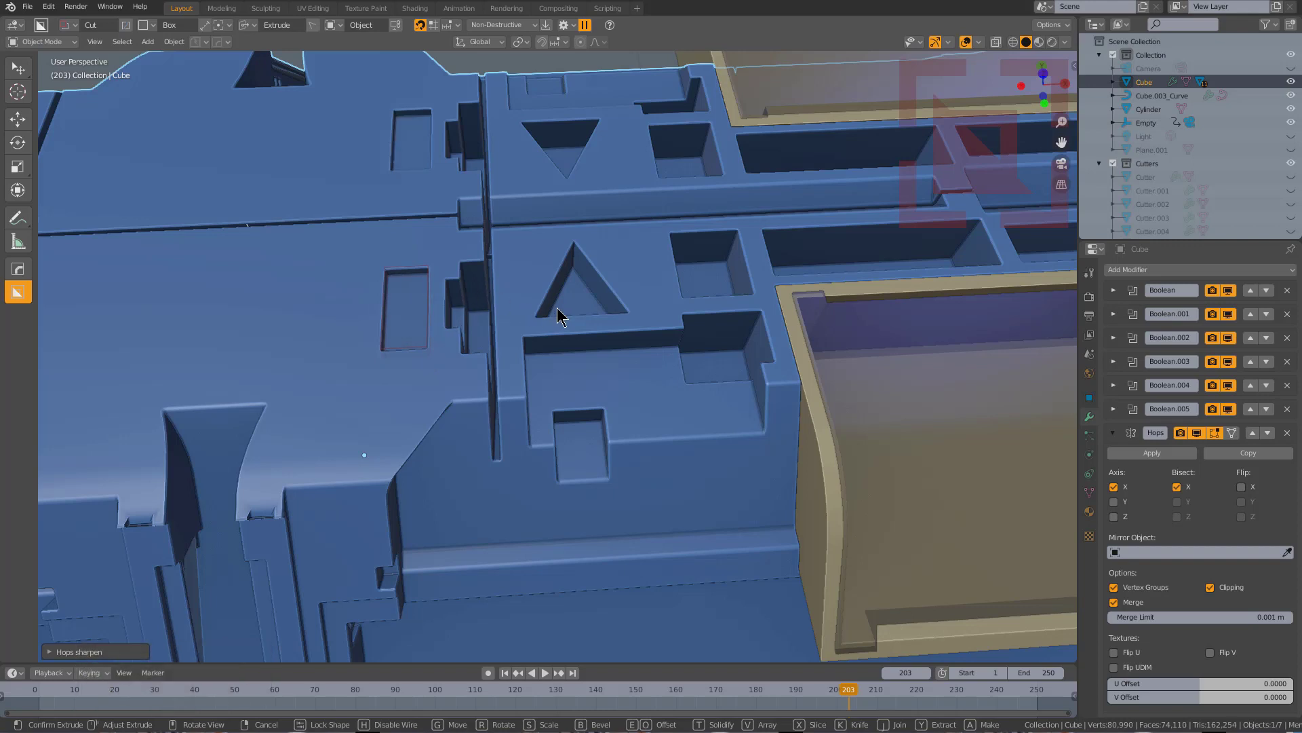
pyautogui.moveTo(599, 138)
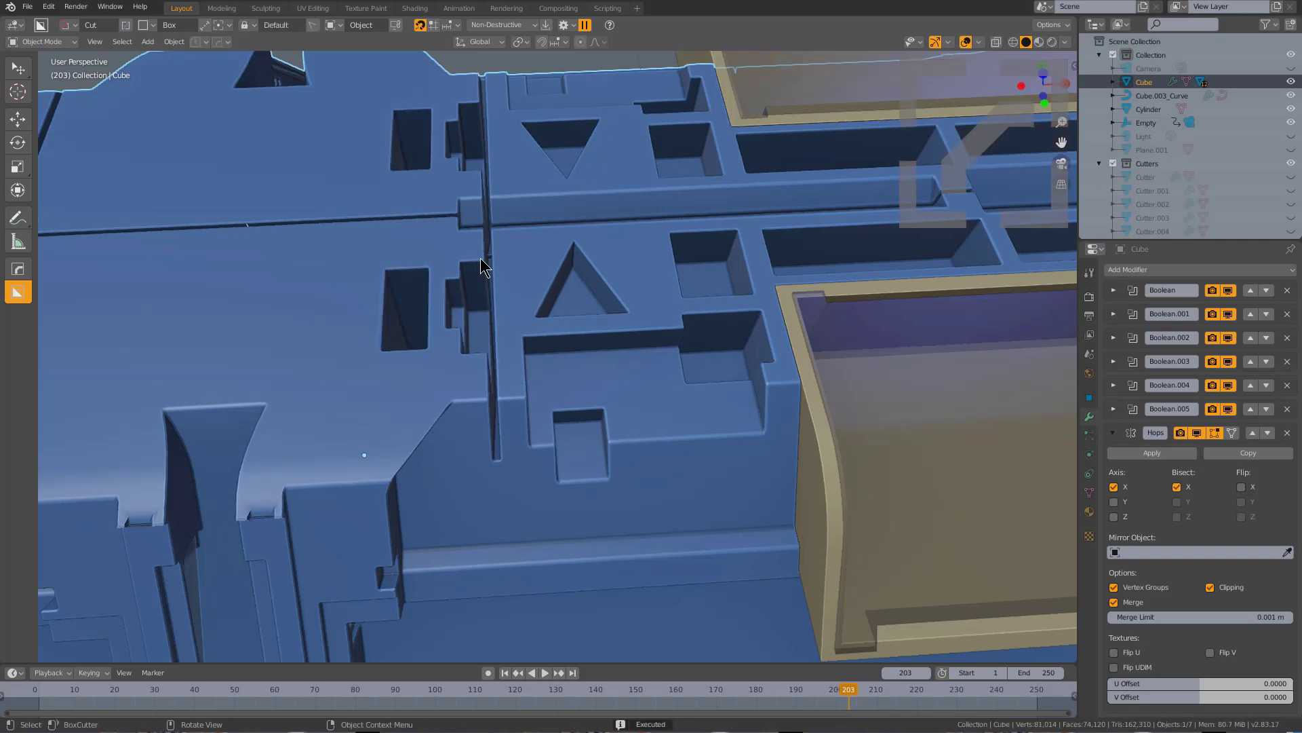
pyautogui.moveTo(584, 25)
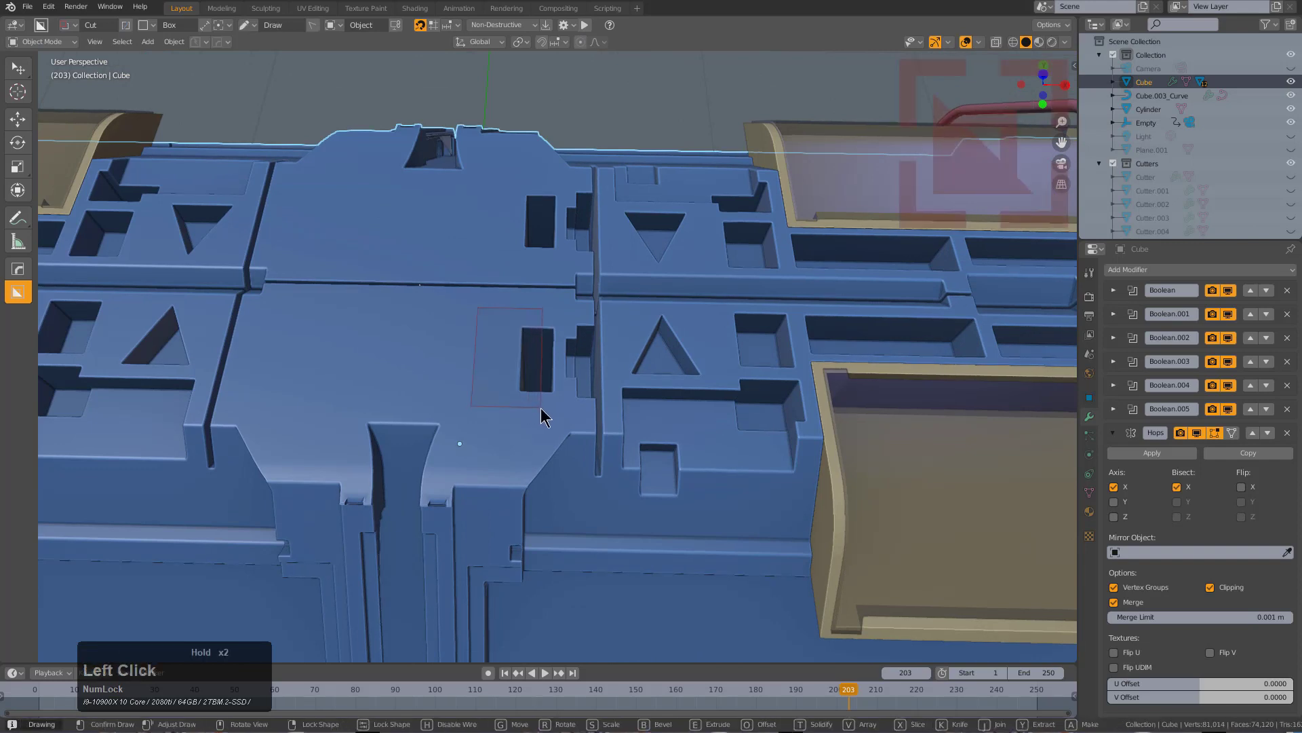
# Confirm the slot cut, then outline and lock a large rectangular panel cut on the side
pyautogui.press('e')
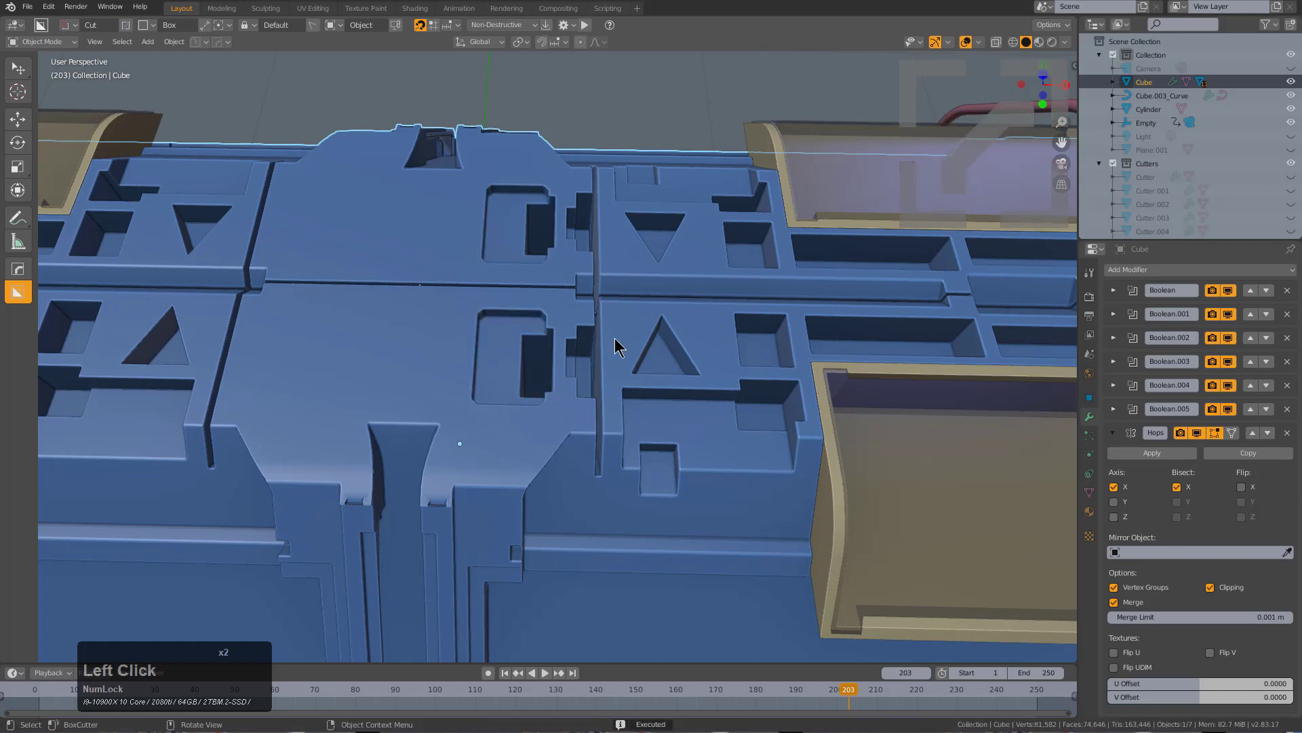
pyautogui.moveTo(615, 345); pyautogui.dragTo(407, 337)
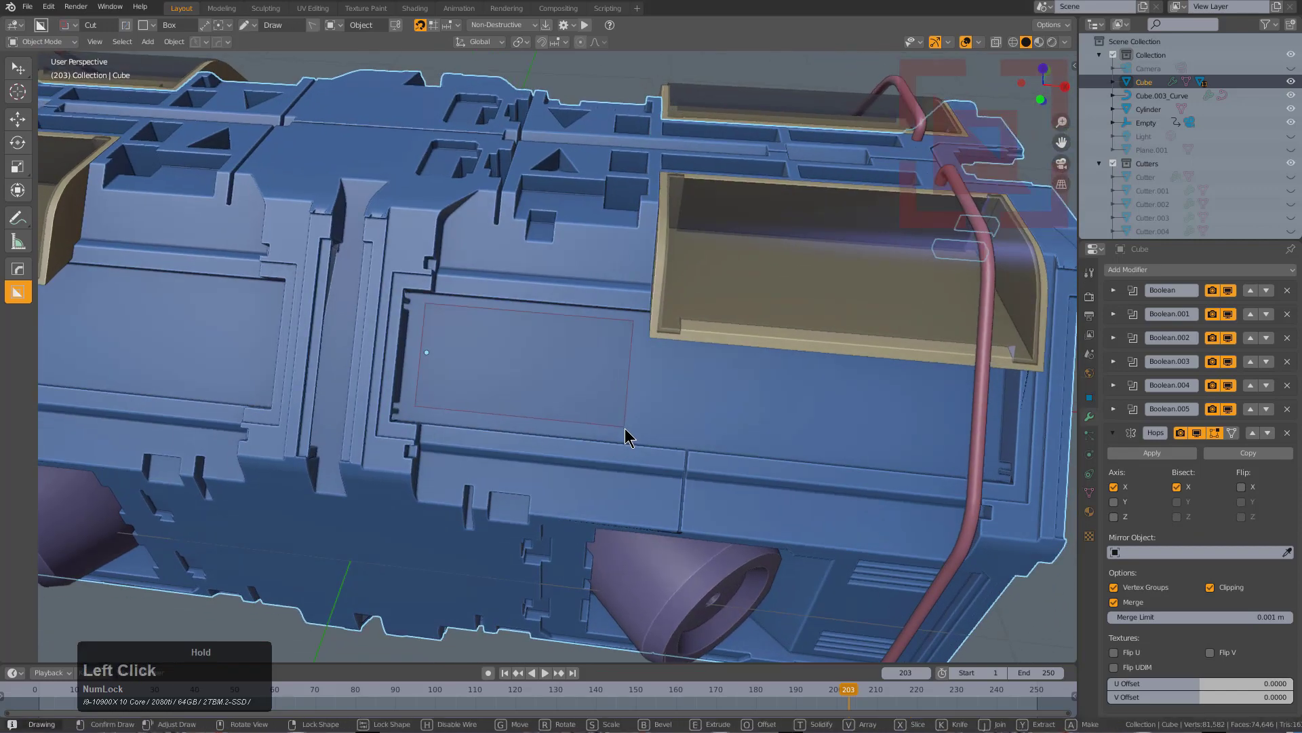
pyautogui.press('e')
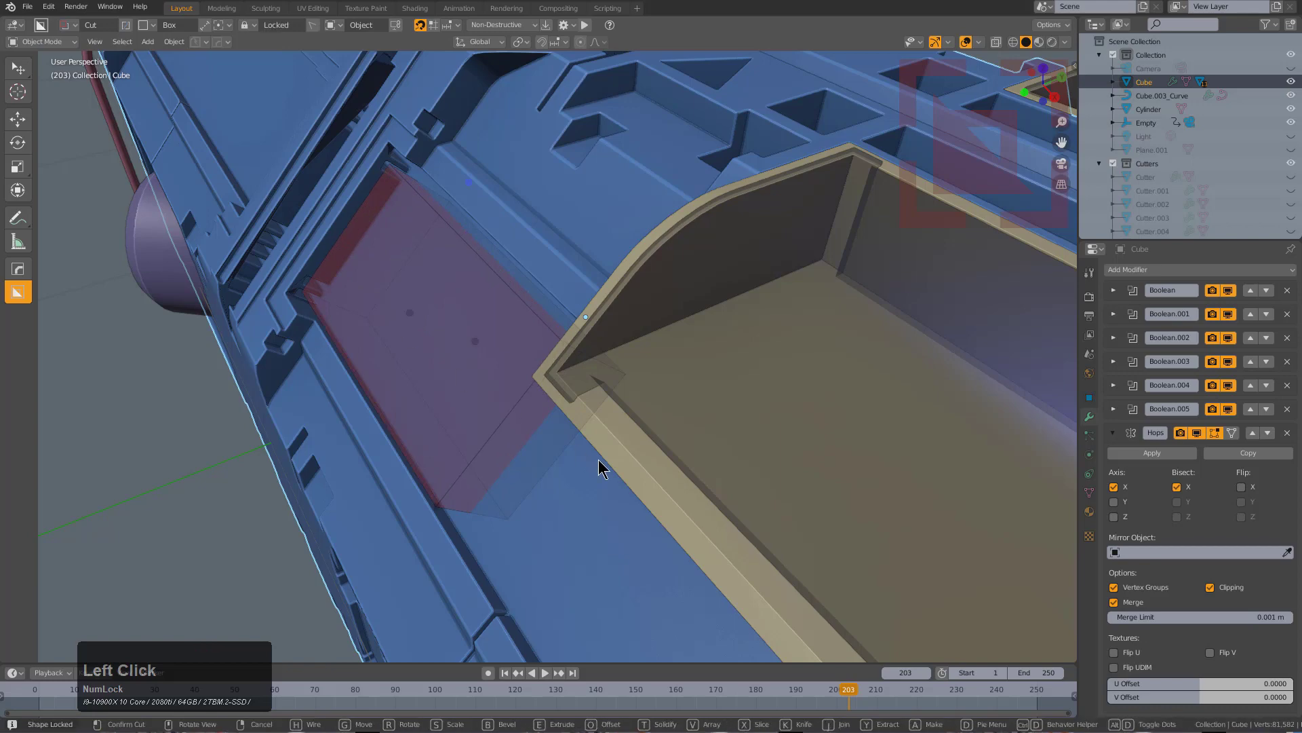
# Set the depth of the locked side-panel cutter beside the hatch and inspect the recess
pyautogui.moveTo(602, 467); pyautogui.dragTo(470, 388)
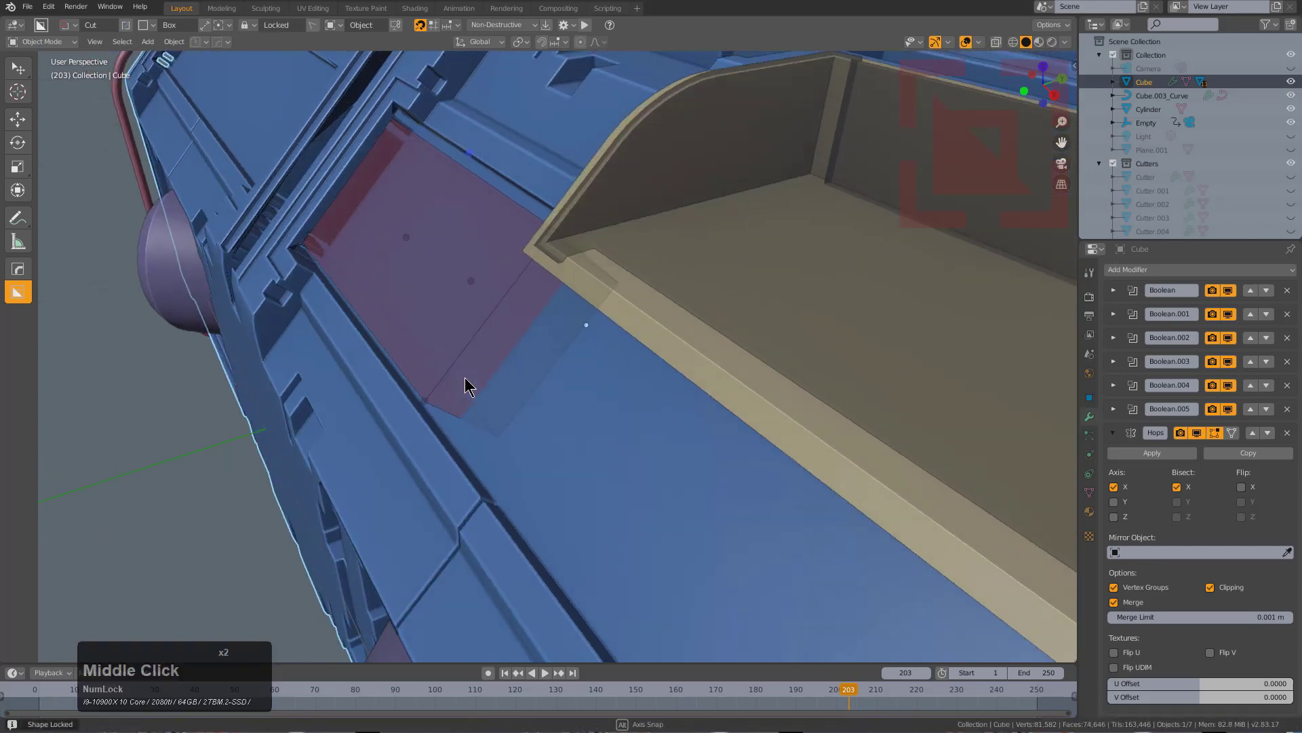
pyautogui.press('b')
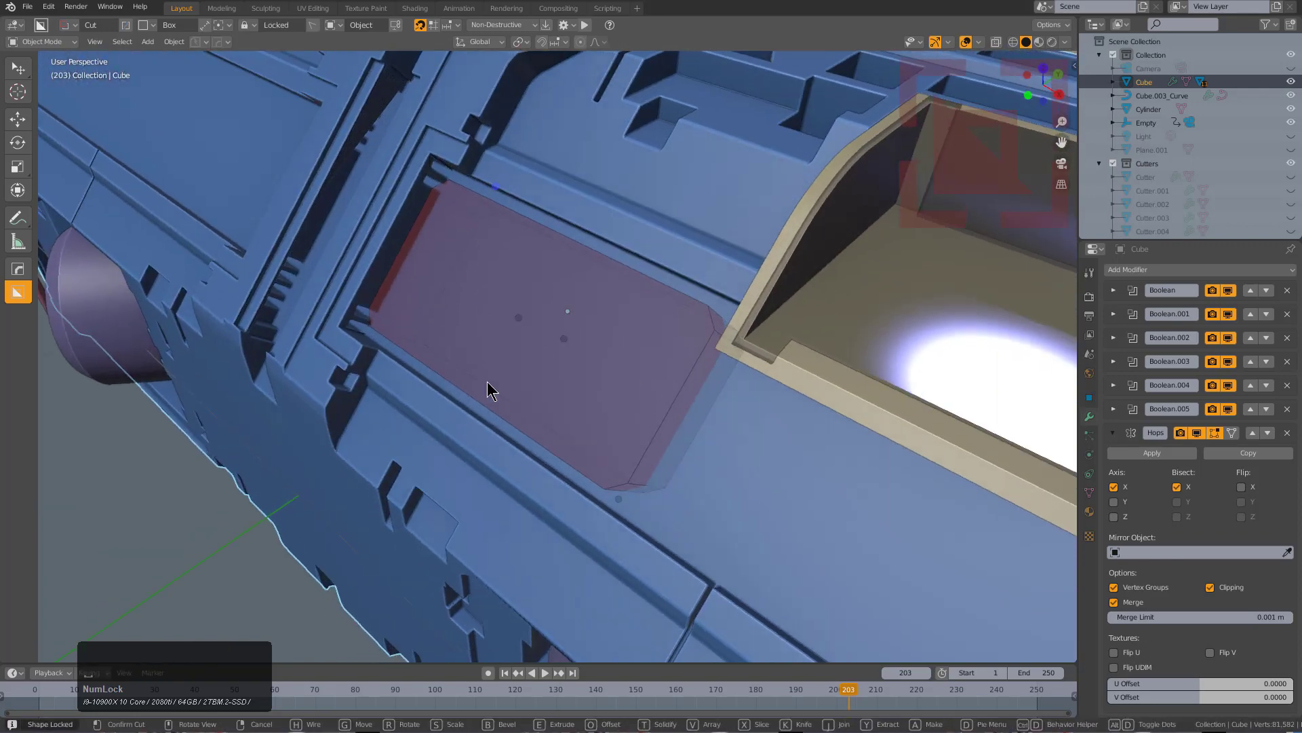
pyautogui.moveTo(489, 390); pyautogui.dragTo(619, 395)
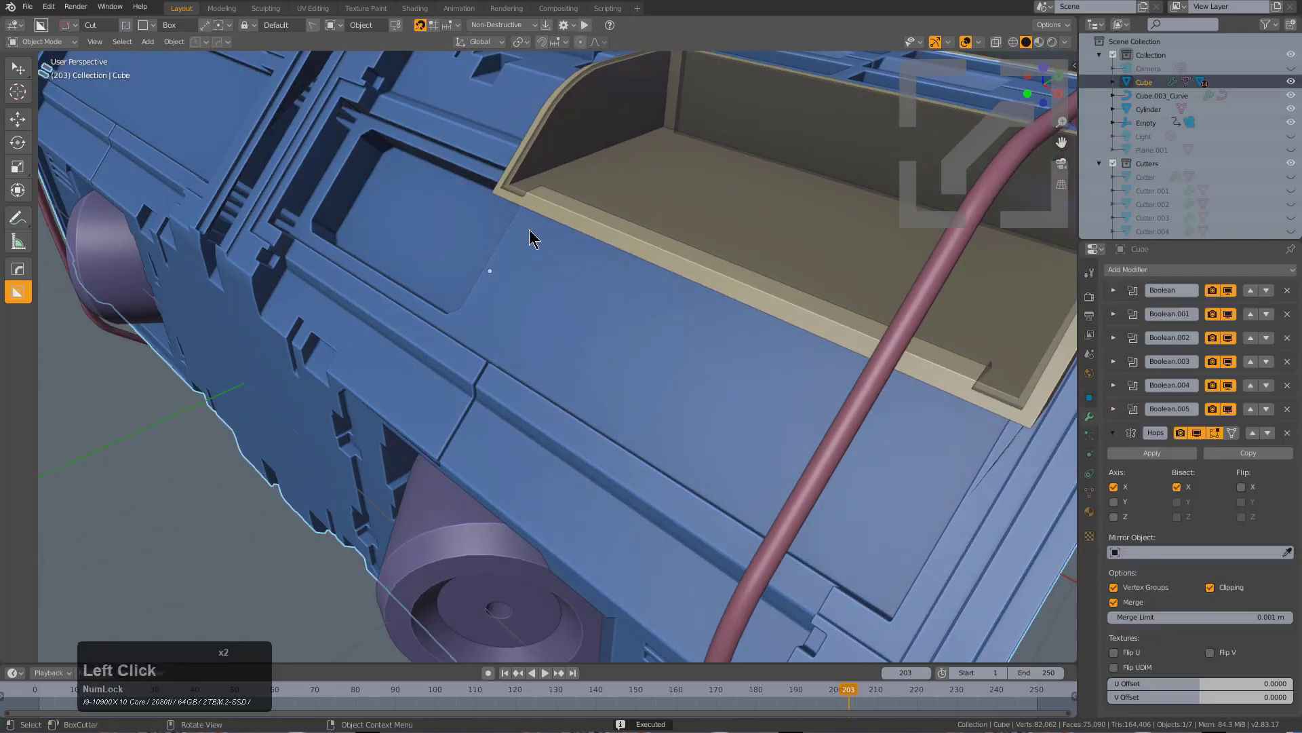
pyautogui.moveTo(531, 239); pyautogui.dragTo(872, 590)
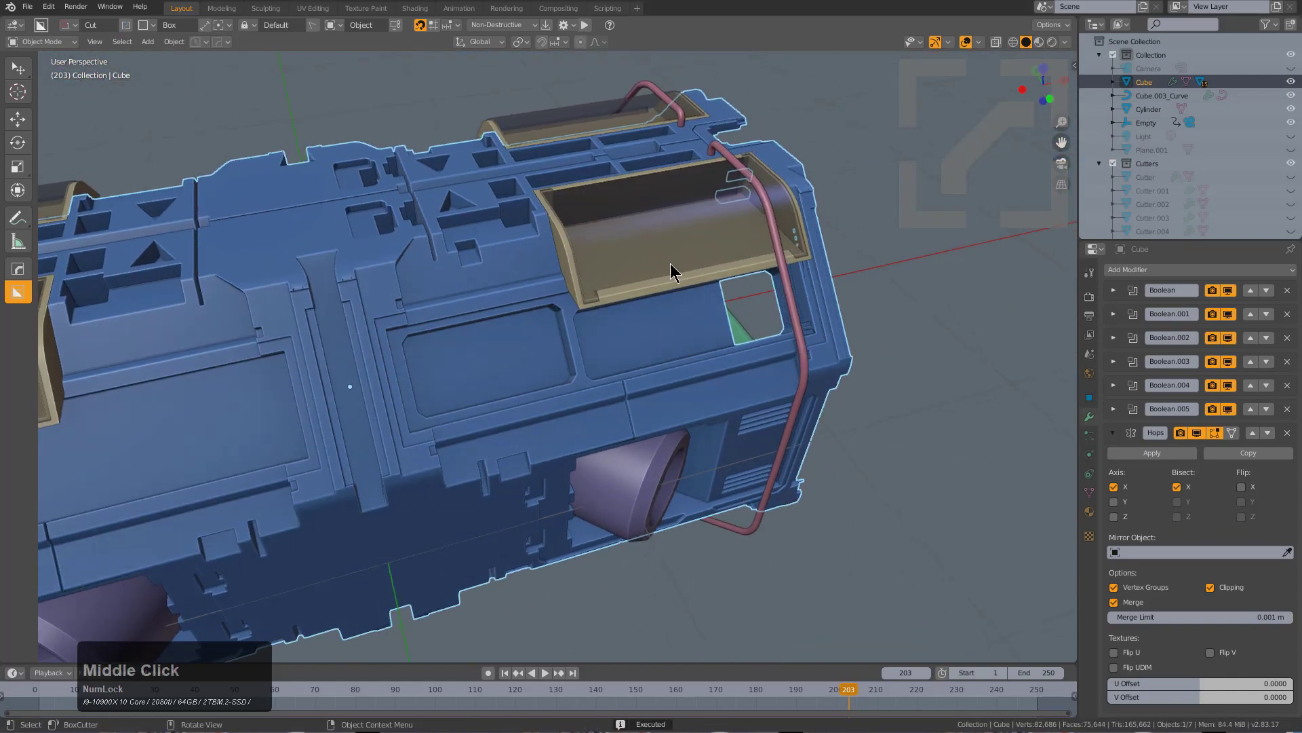
pyautogui.moveTo(673, 274); pyautogui.dragTo(656, 353)
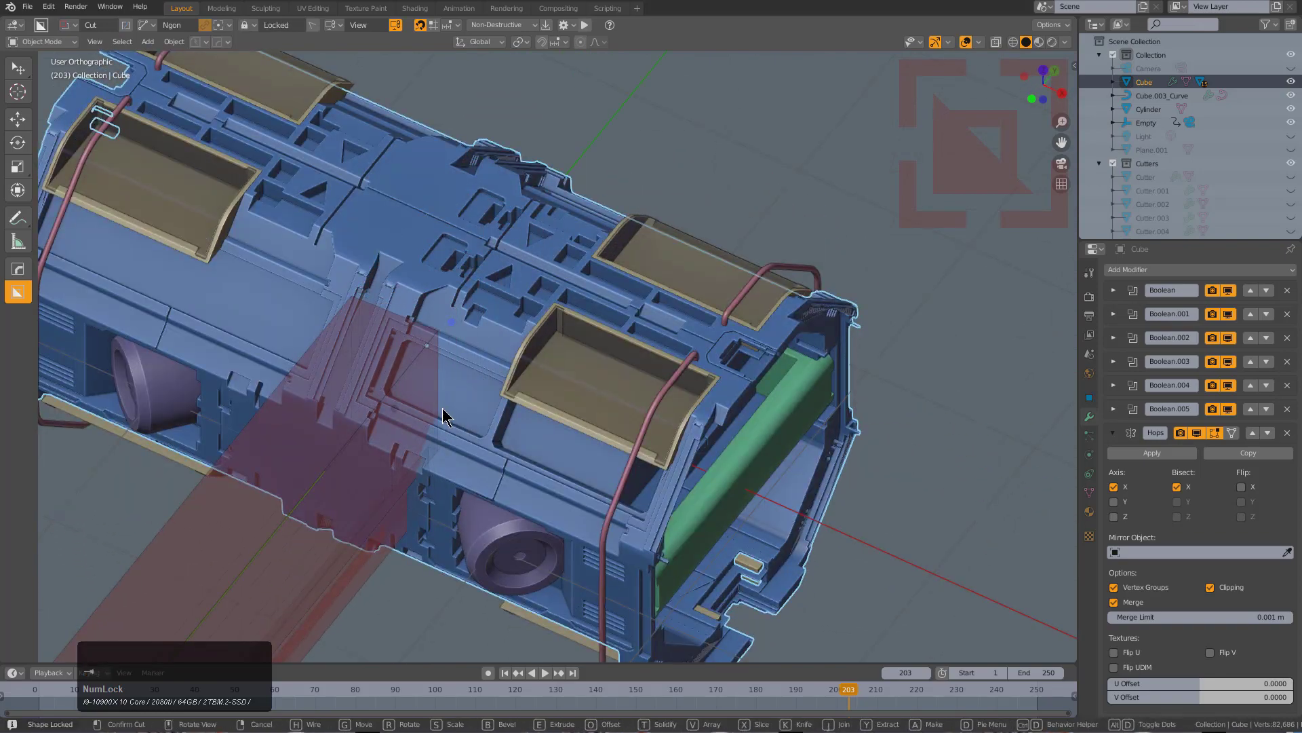
# Zoom in on the hull midsection while shaping the angular Ngon cutter
pyautogui.scroll(3)
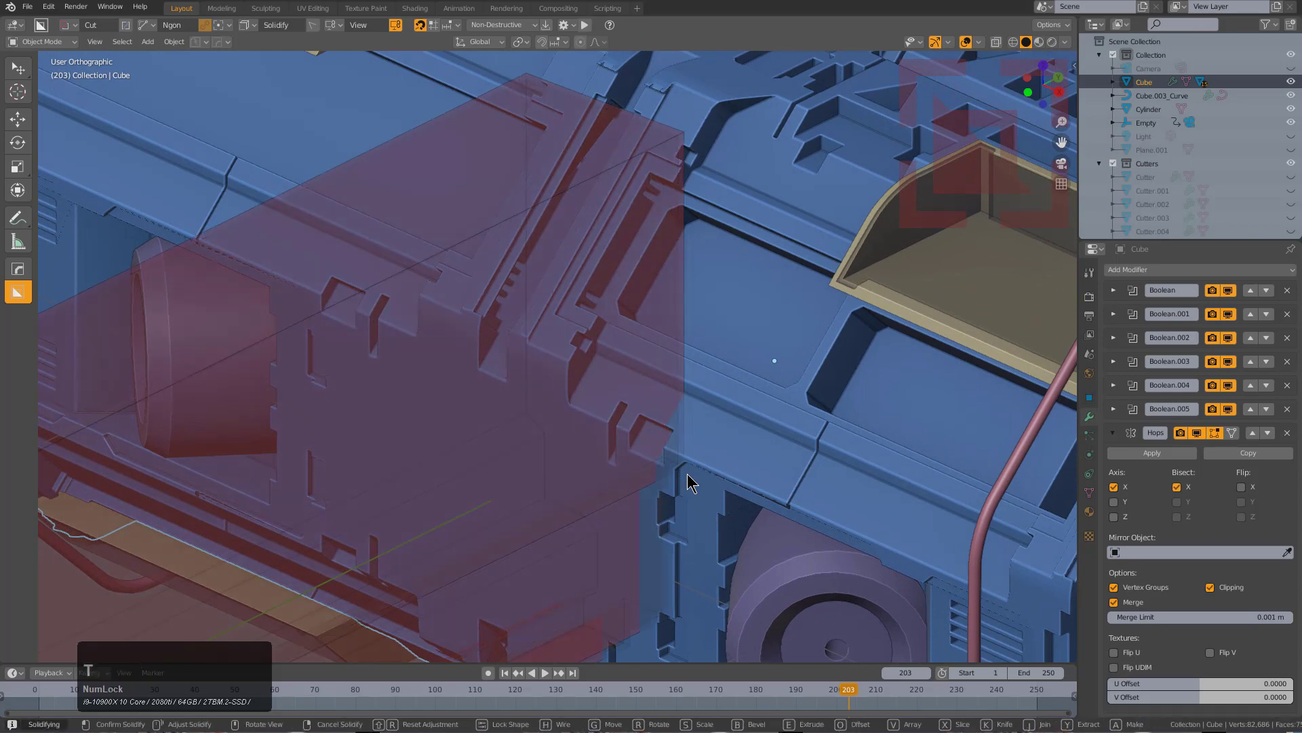
# Check the angular cutter's outline from top view, then orbit back to the stepped cut
pyautogui.click(693, 481)
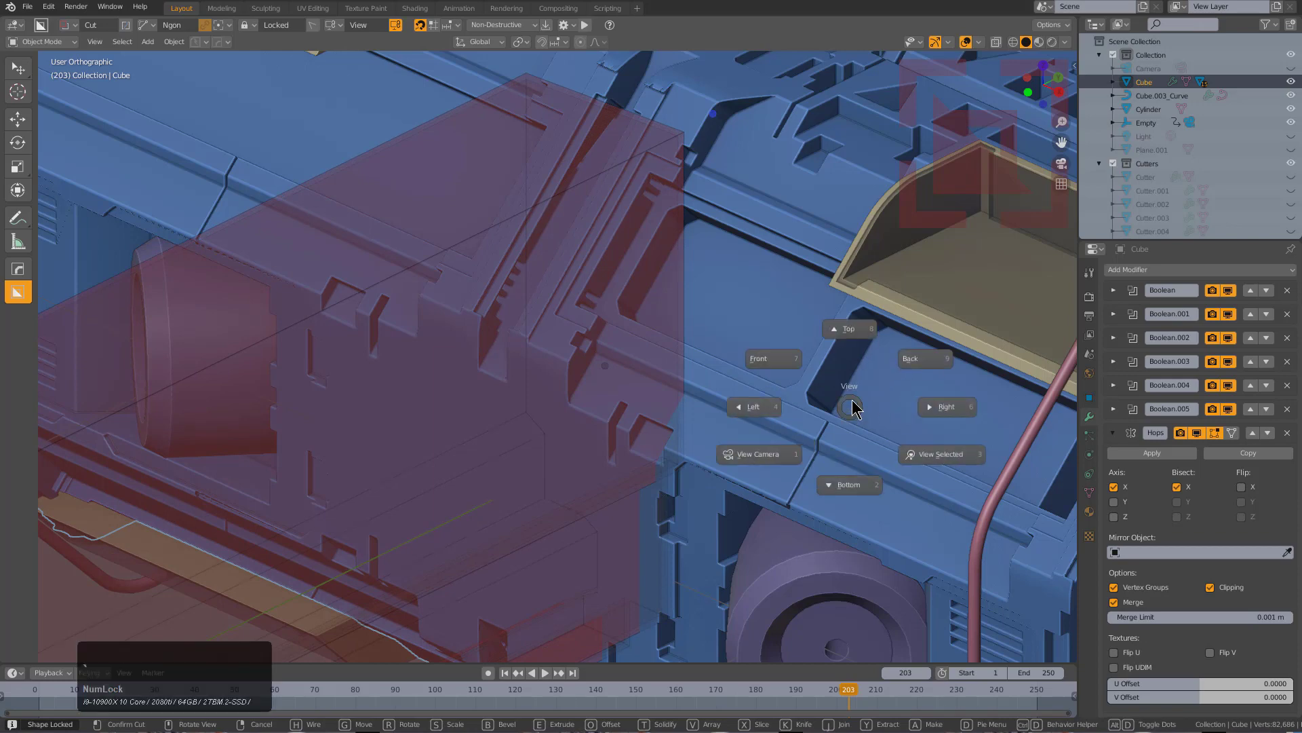
pyautogui.click(848, 329)
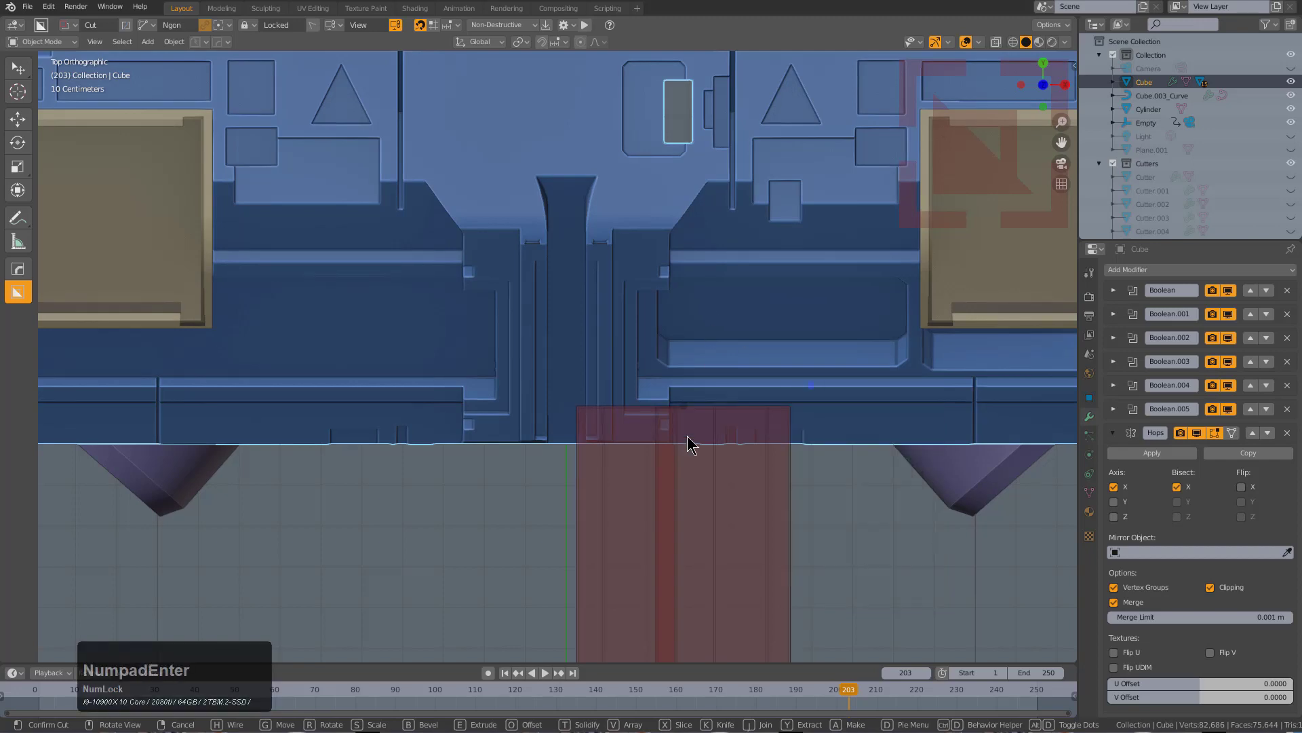
pyautogui.moveTo(689, 440); pyautogui.dragTo(482, 473)
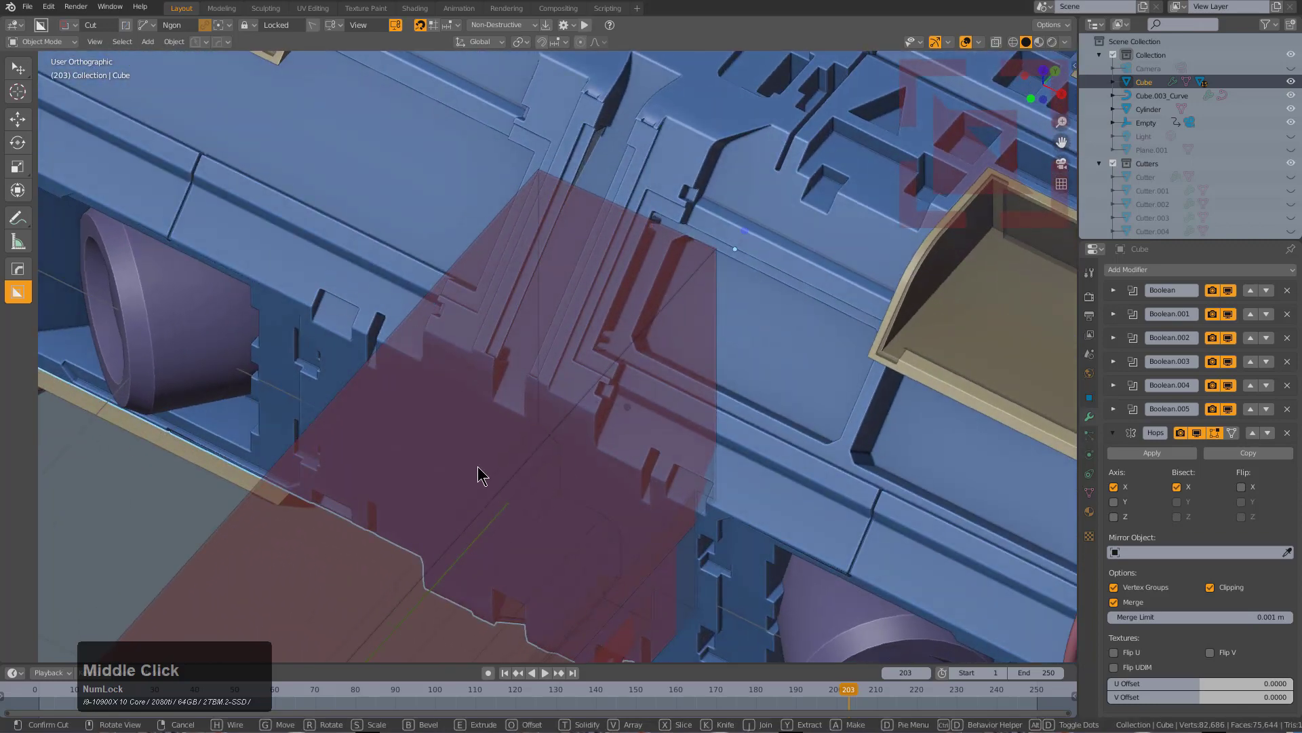
pyautogui.moveTo(482, 473); pyautogui.dragTo(461, 523)
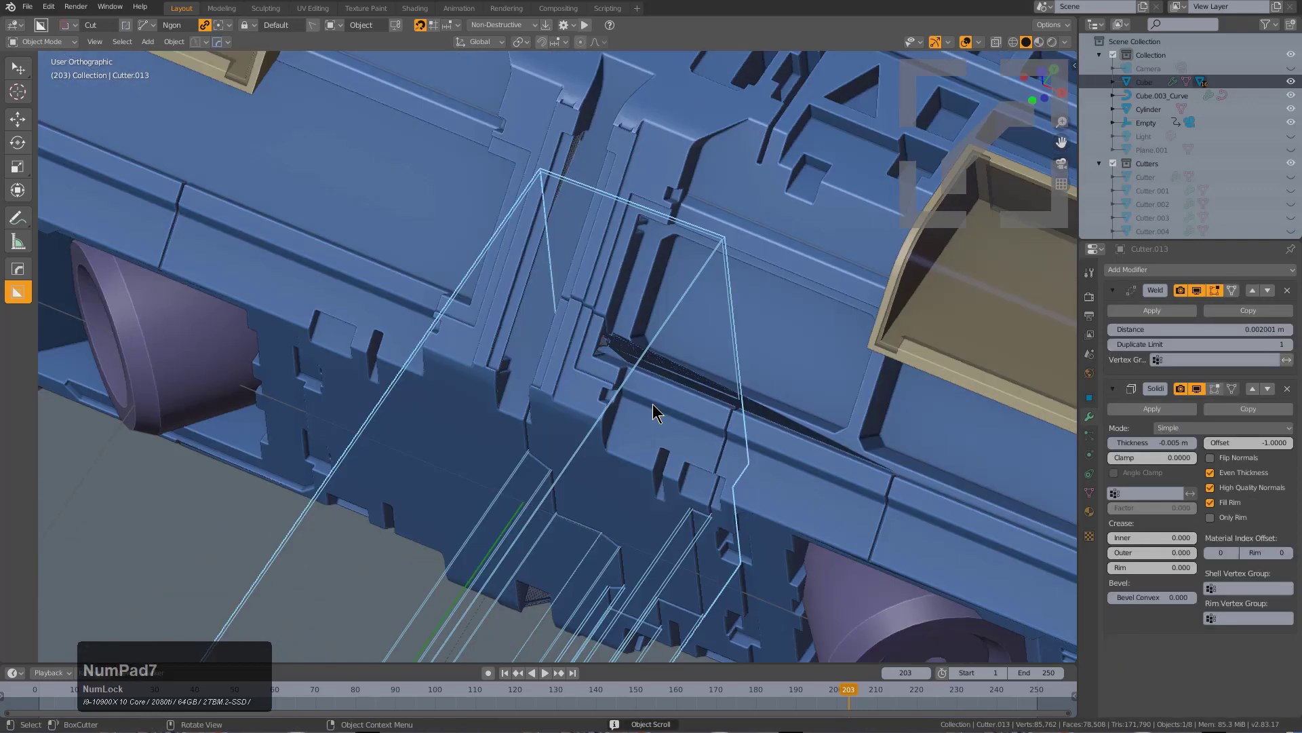
# From top view, slide the angular cutter along the hull's length
pyautogui.press('7')
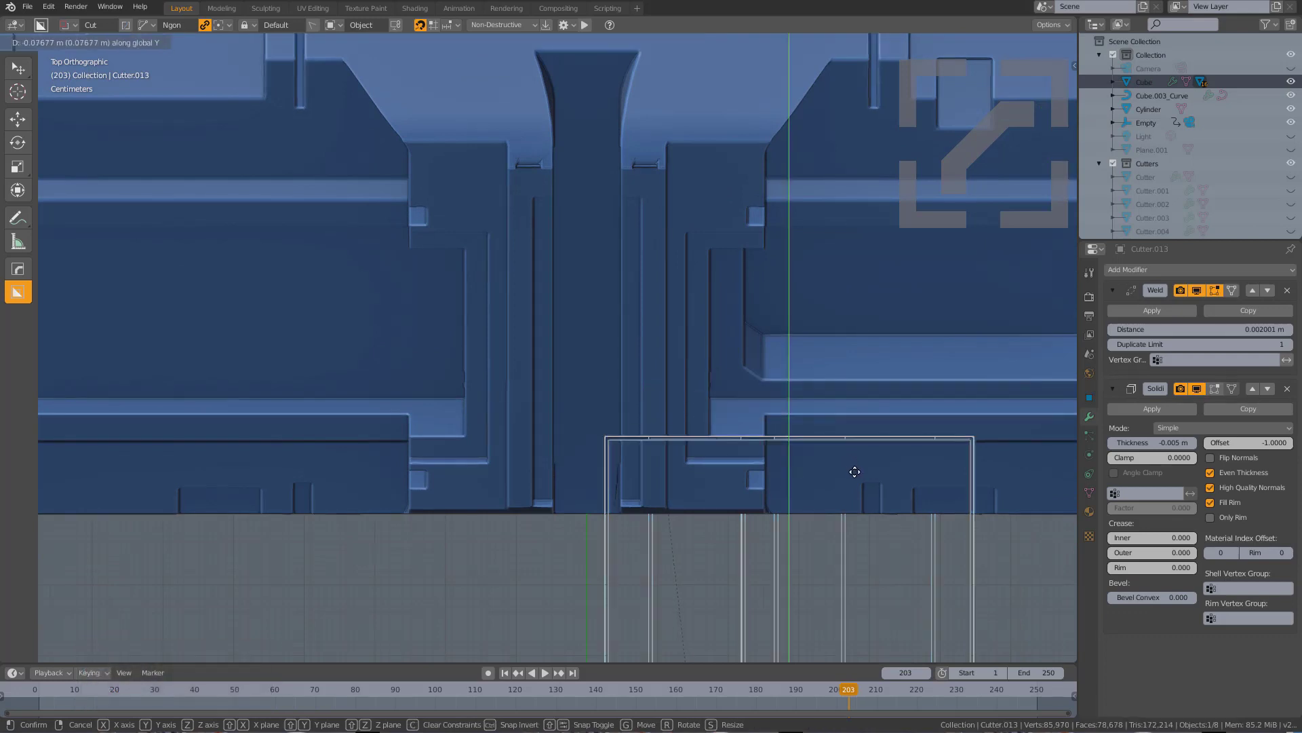
pyautogui.moveTo(855, 472); pyautogui.dragTo(859, 471)
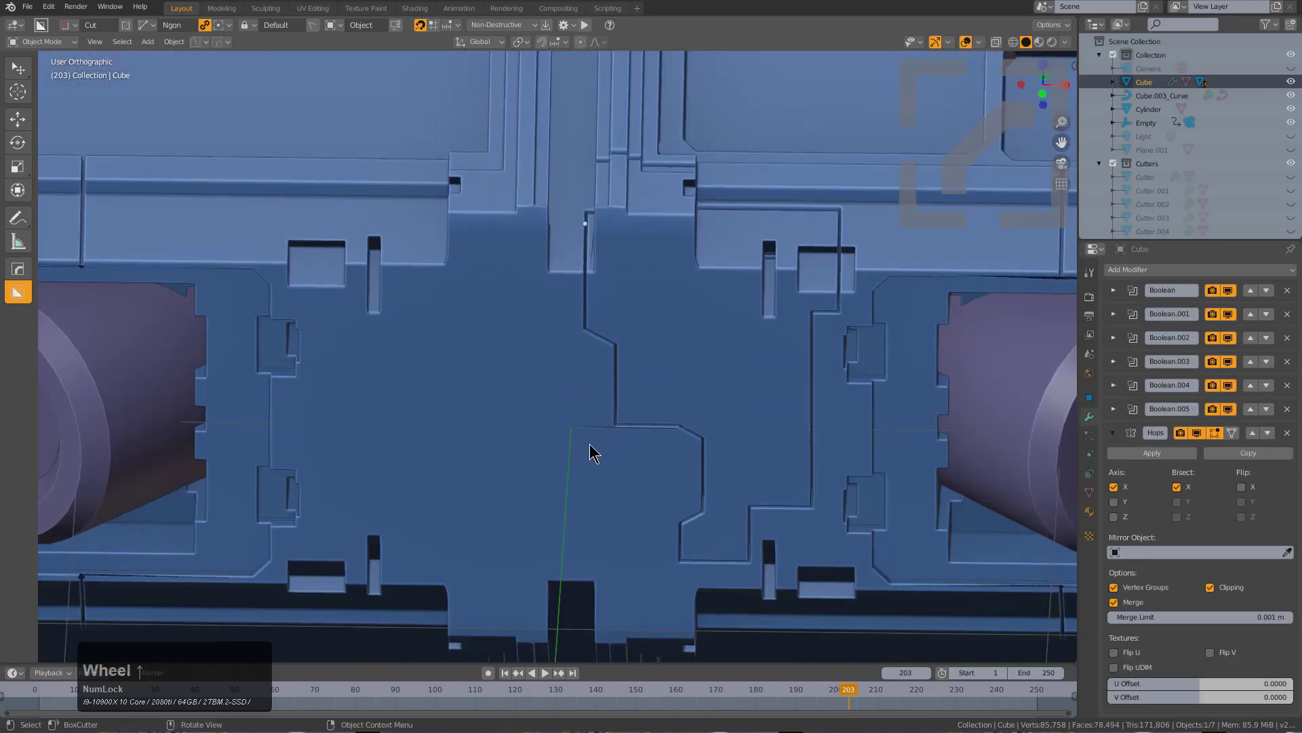
# Enter Edit Mode on the hull and select vertices on the centre panel
pyautogui.press('Tab')
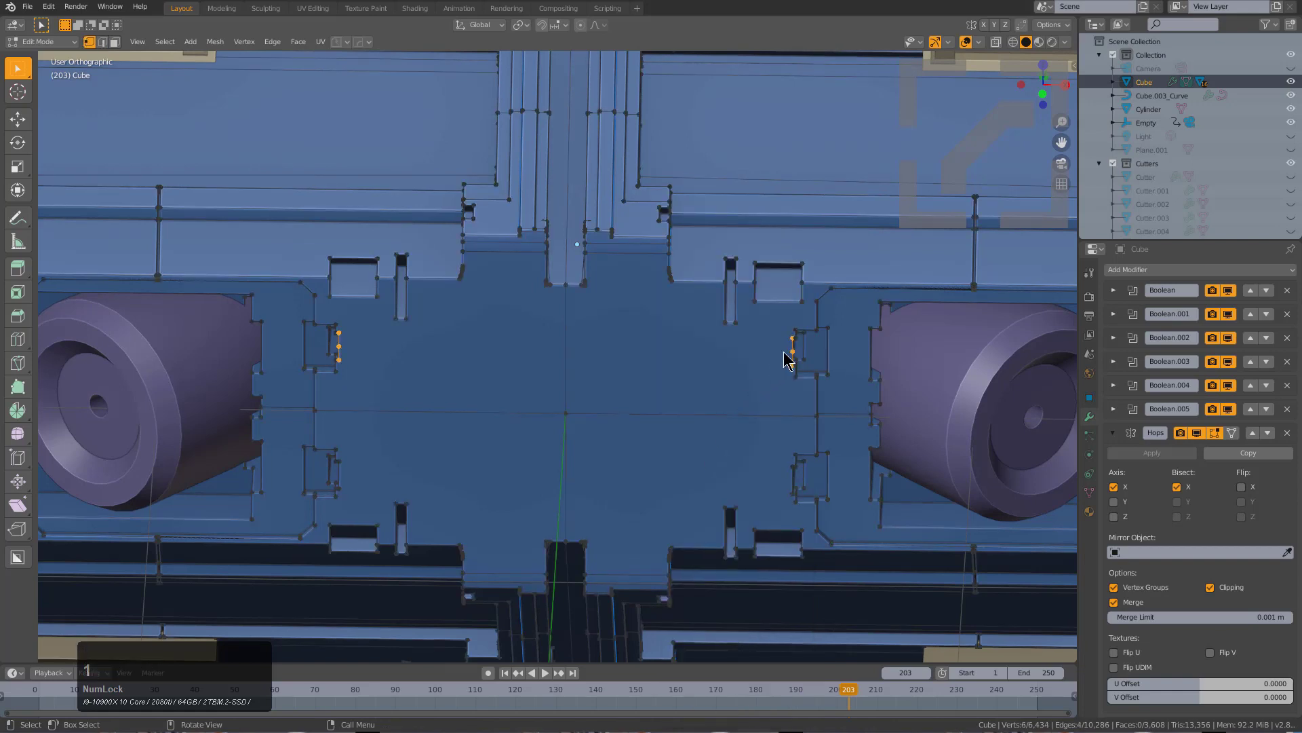
pyautogui.click(792, 351)
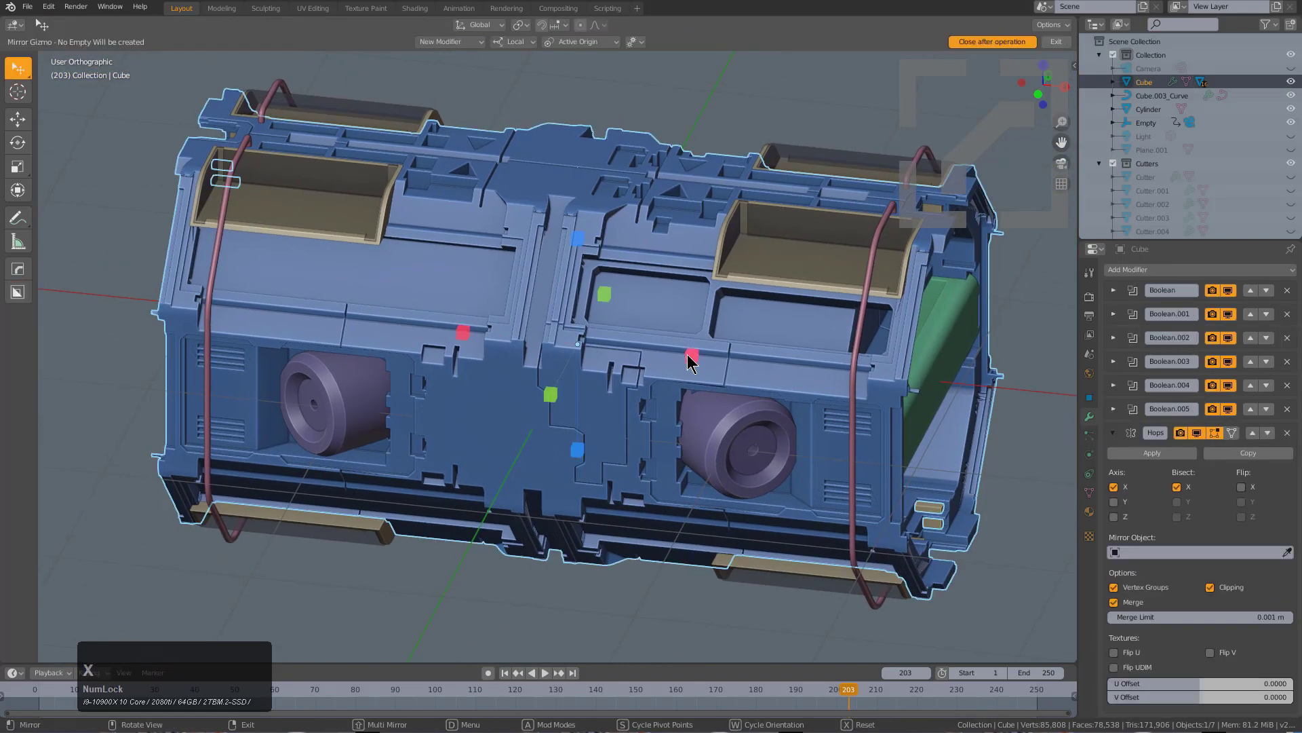
# Mirror the hull across its length via the gizmo and orbit to review both halves
pyautogui.click(449, 41)
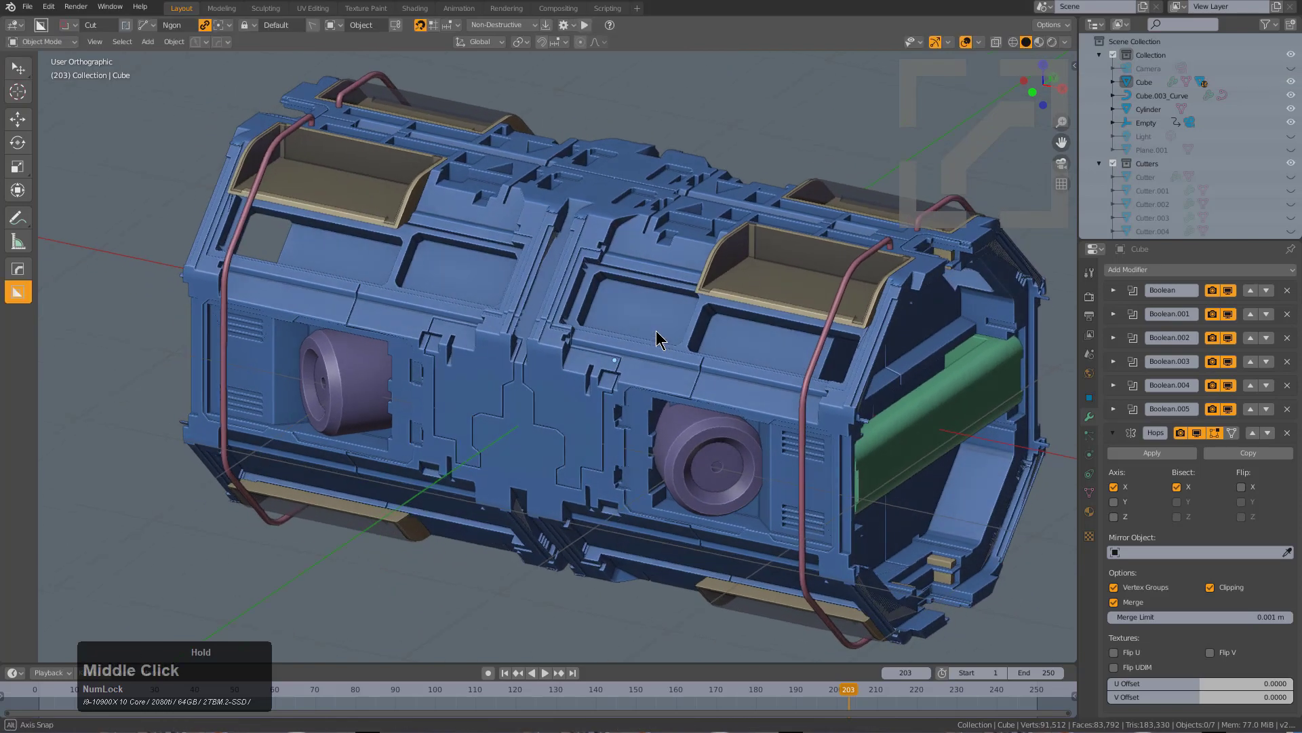
pyautogui.moveTo(656, 338); pyautogui.dragTo(627, 301)
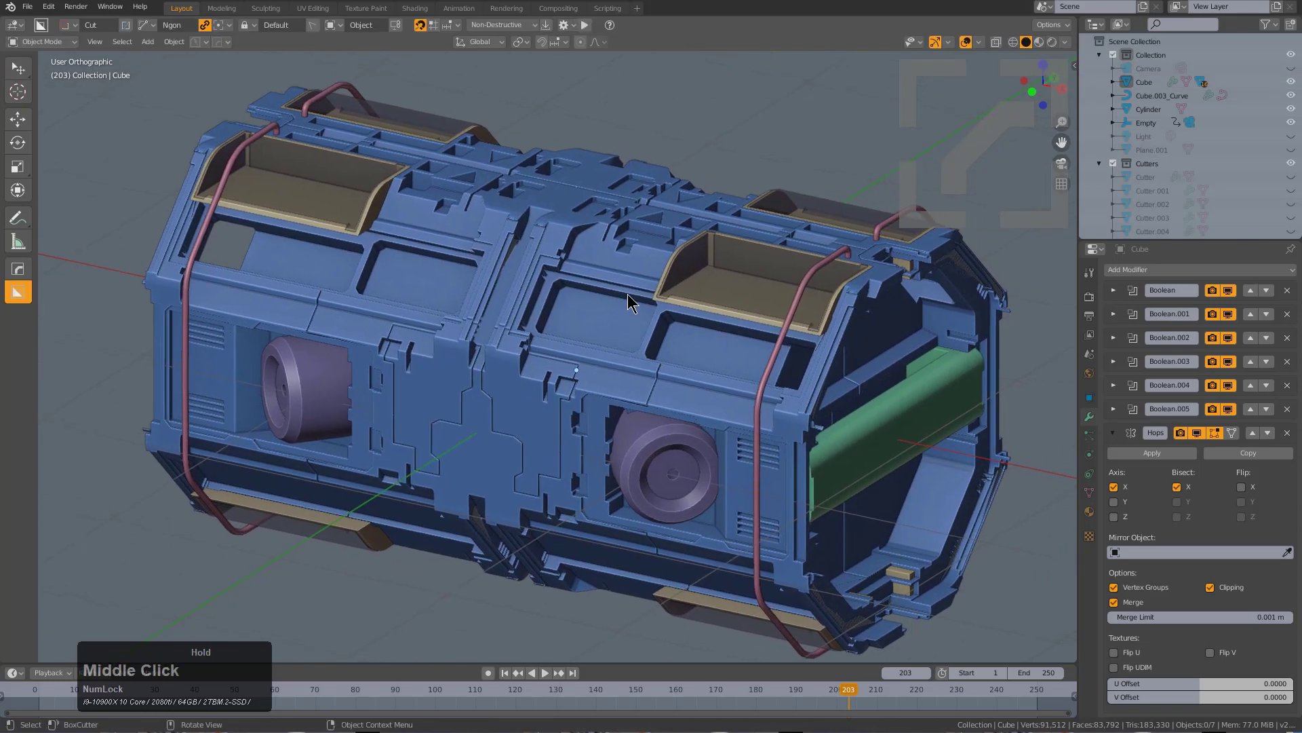